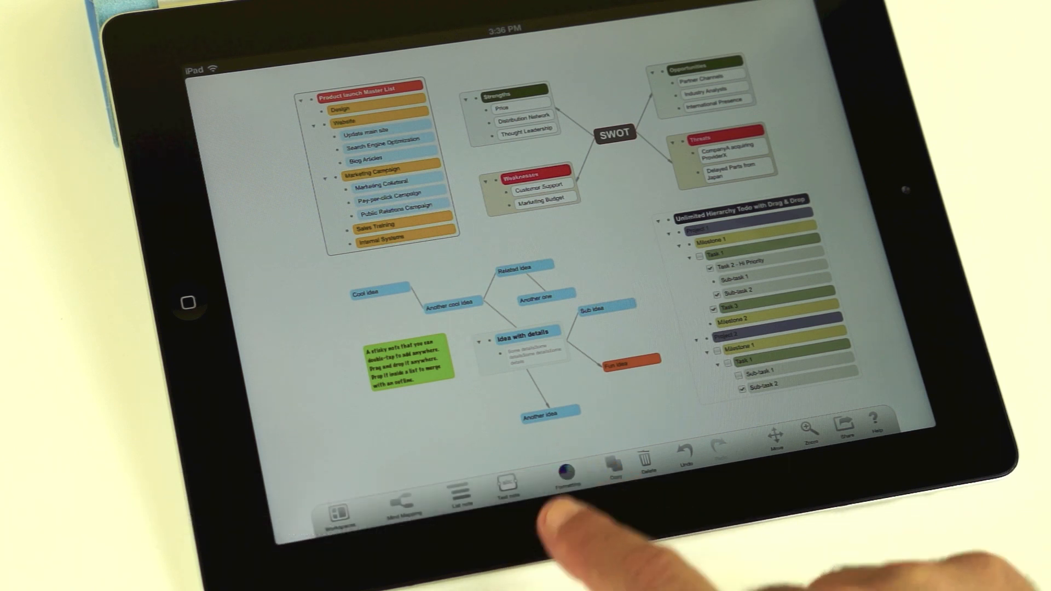
- Bring up the Formatting colour popover on the Background tab
{"action": "left_click", "coordinate": [568, 473]}
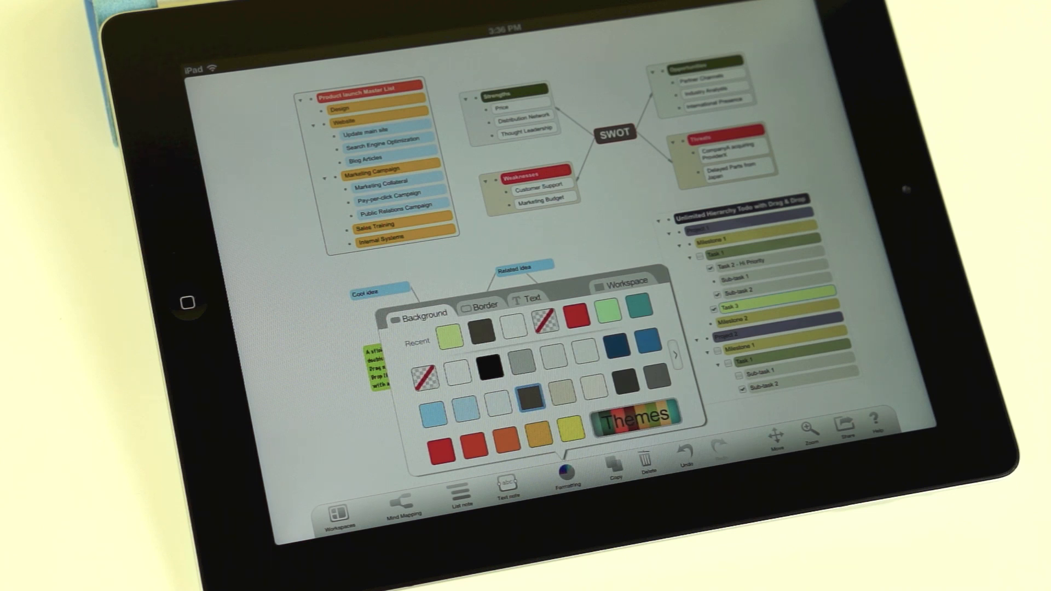
- Apply a new colour theme to the Unlimited Hierarchy Todo list
{"action": "left_click", "coordinate": [632, 414]}
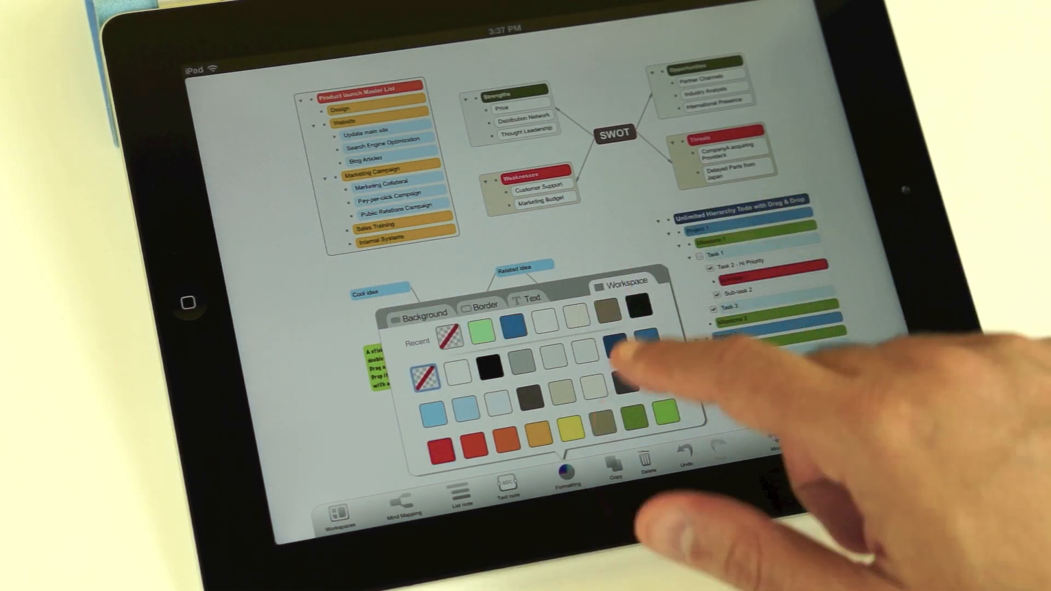
- Choose a new Workspace background colour for the mind map
{"action": "left_click", "coordinate": [611, 344]}
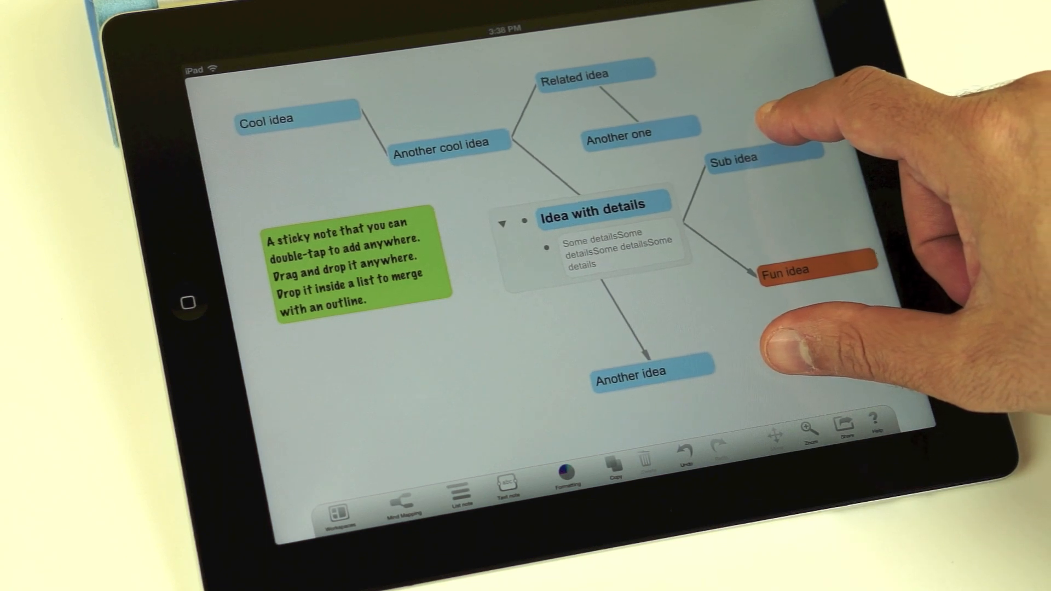
- Email the zoomed Idea with details cluster as a PDF attachment of the Brainstorming workspace
{"action": "left_click", "coordinate": [842, 432]}
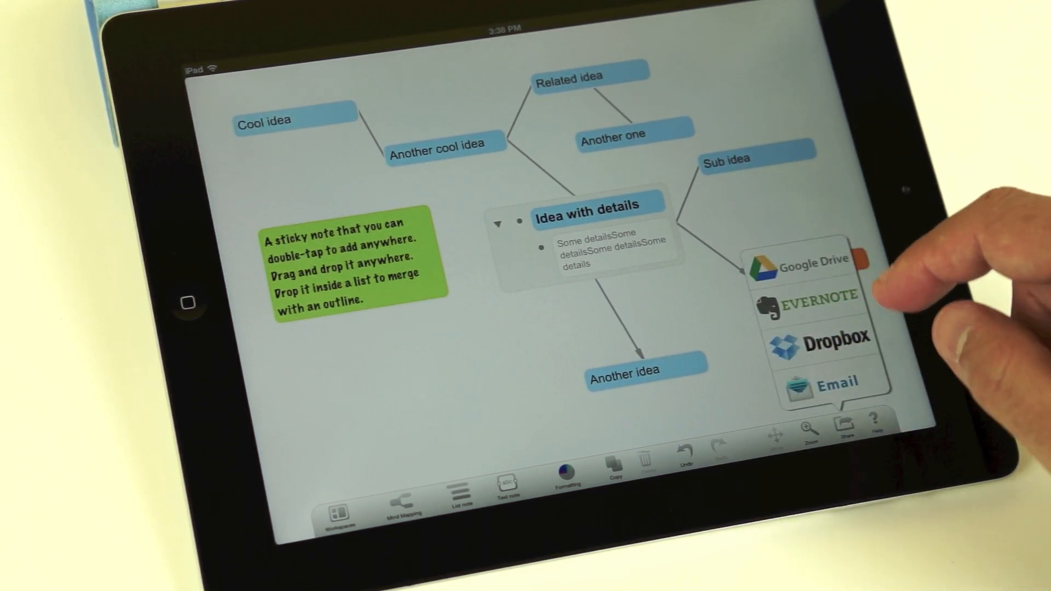
{"action": "left_click", "coordinate": [835, 384]}
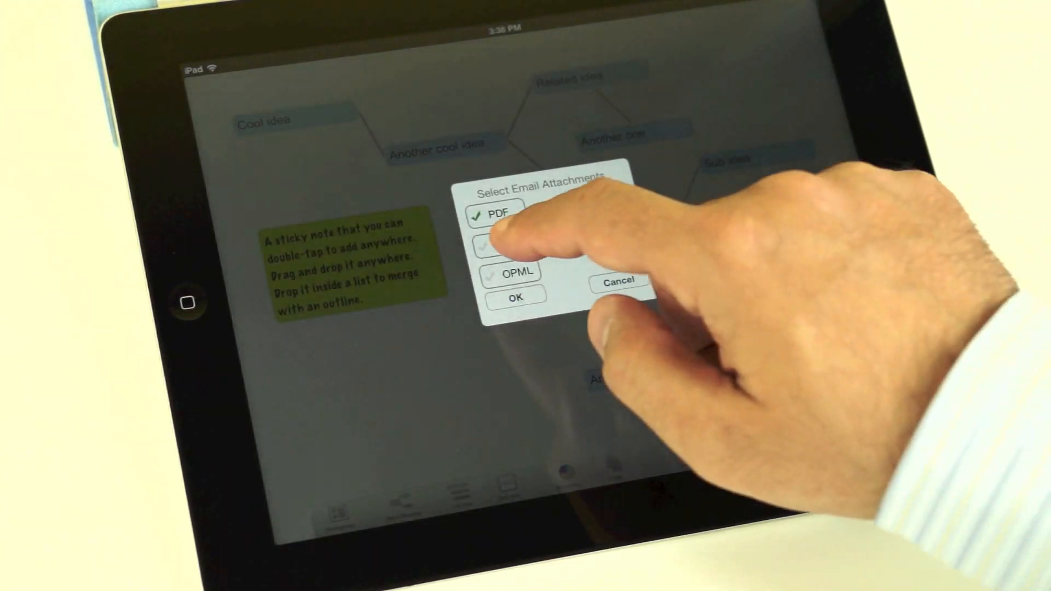
{"action": "left_click", "coordinate": [515, 296]}
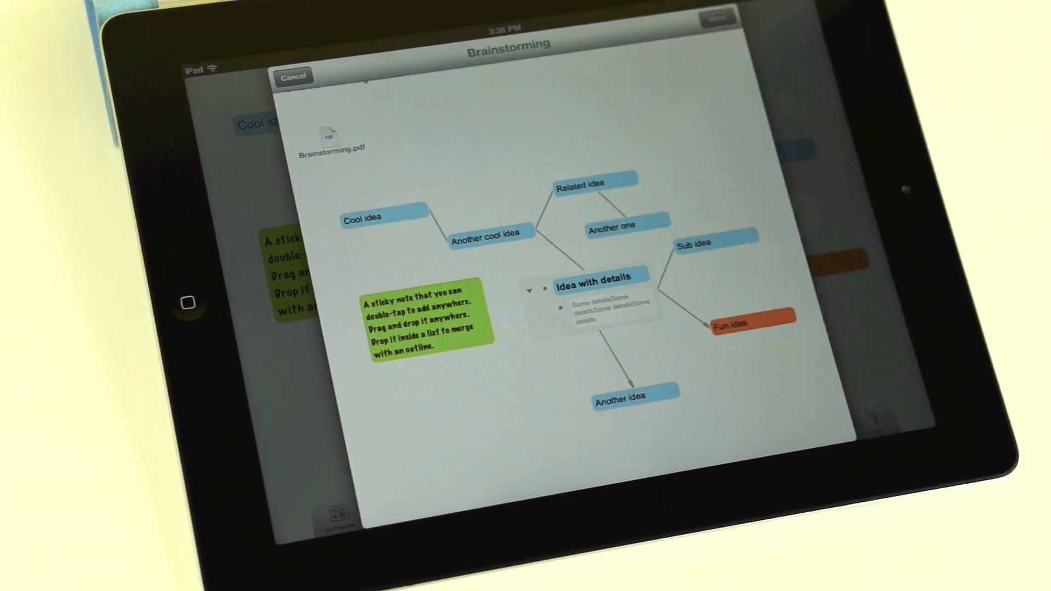
{"action": "left_click", "coordinate": [715, 18]}
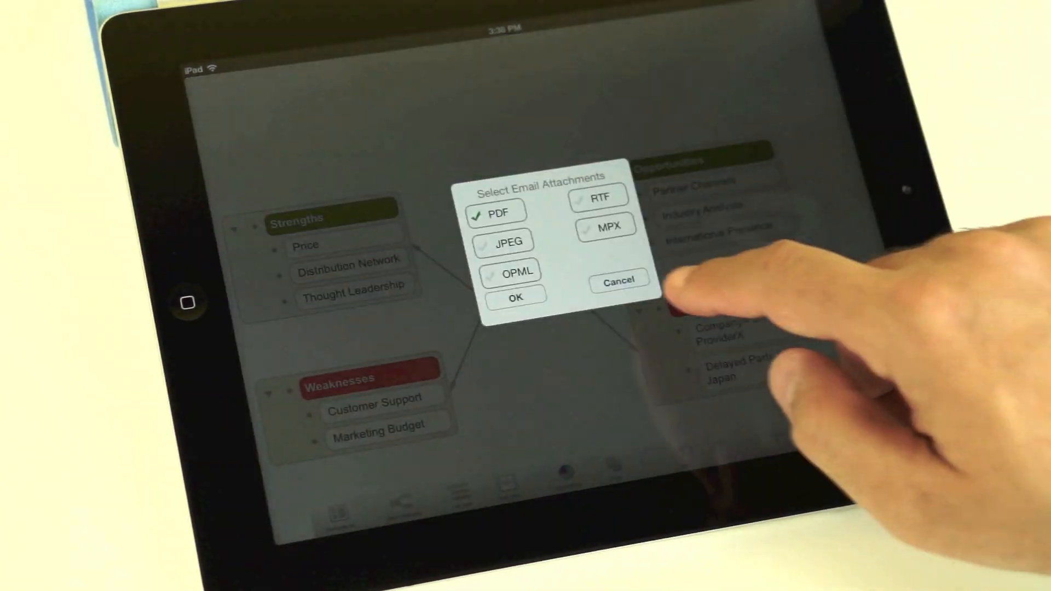
- Email the SWOT view as a PDF attachment and return to the map
{"action": "left_click", "coordinate": [515, 297]}
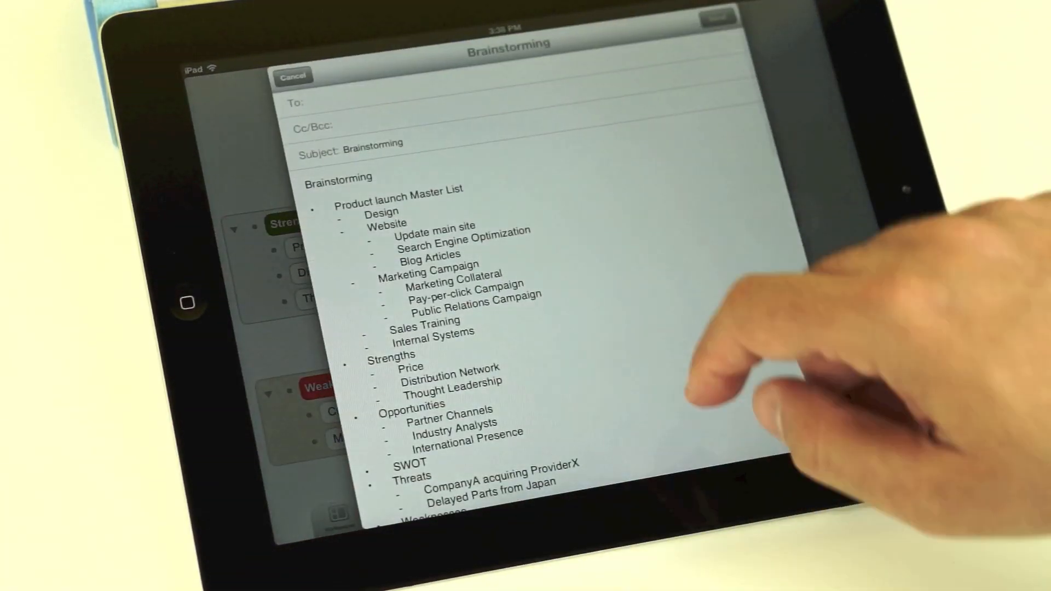
{"action": "left_click", "coordinate": [292, 74]}
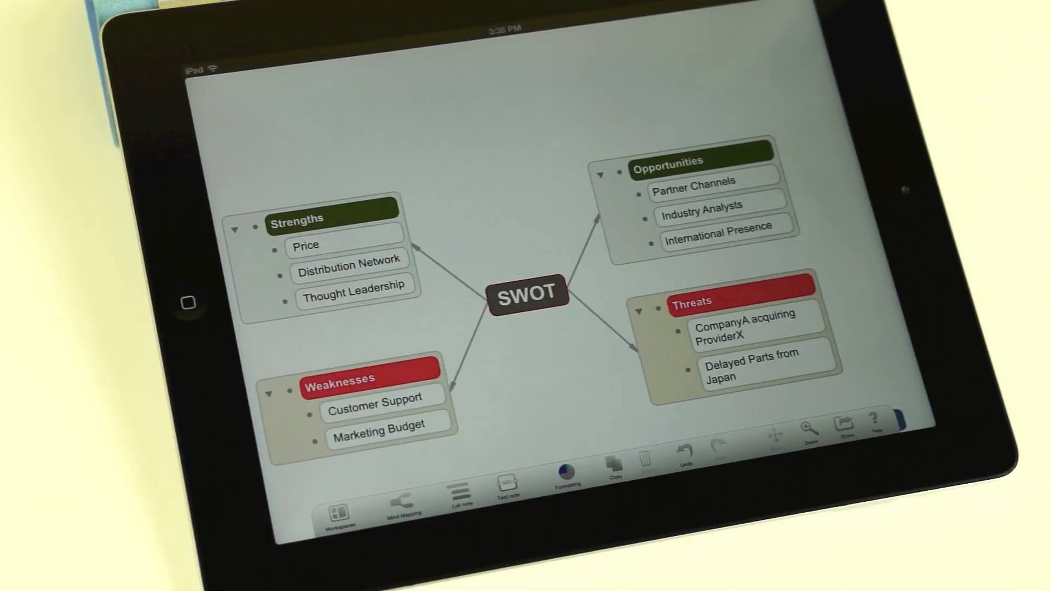